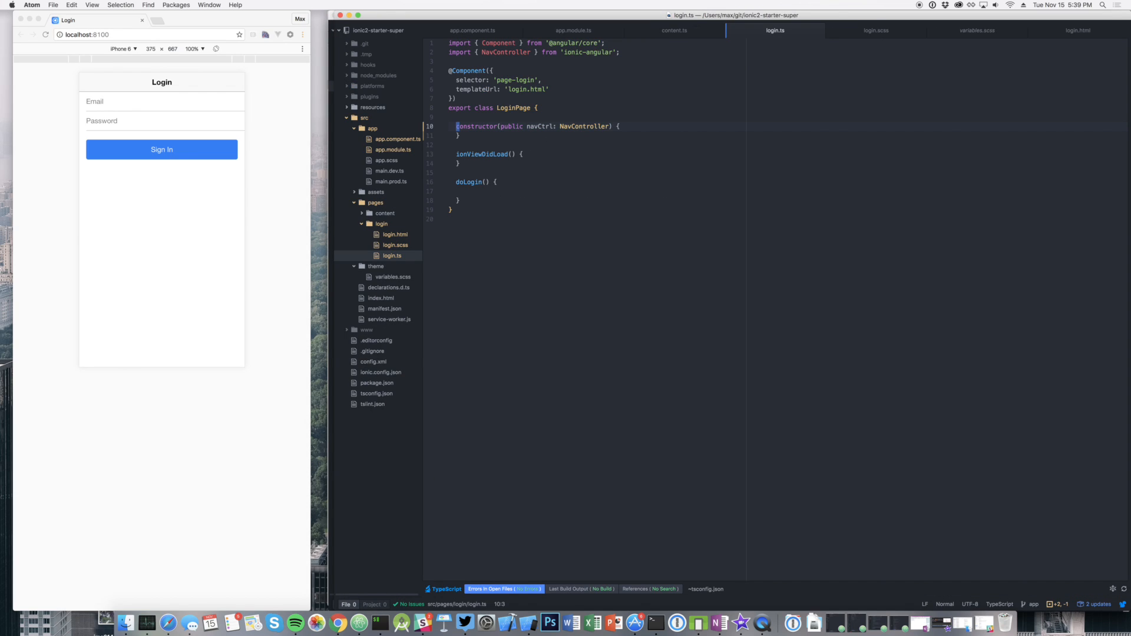
# Add console.log('Hello') to the LoginPage constructor, then bring up login.scss
pyautogui.write("console.log('Hello');")
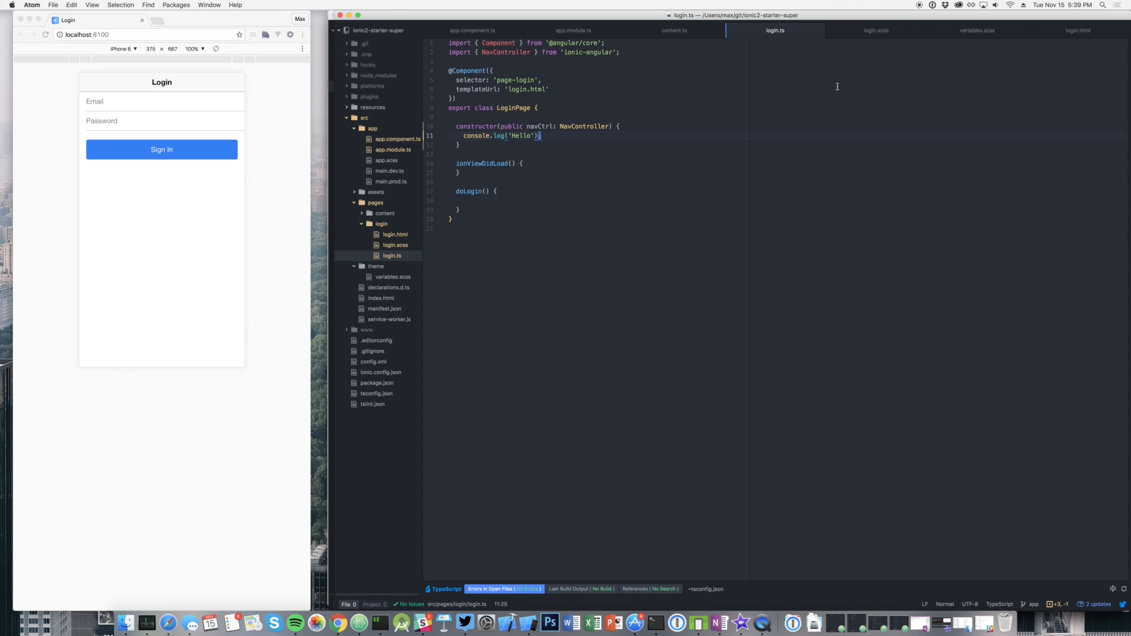
pyautogui.click(395, 245)
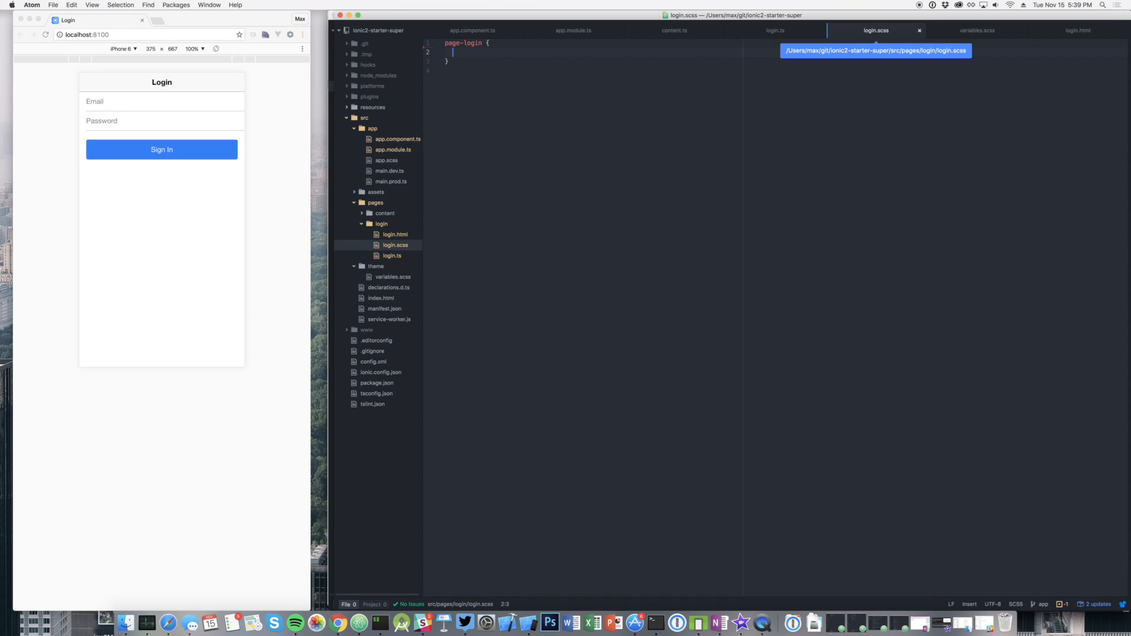
# Add a color: #ff; rule inside the page-login block of login.scss
pyautogui.write("color: '")
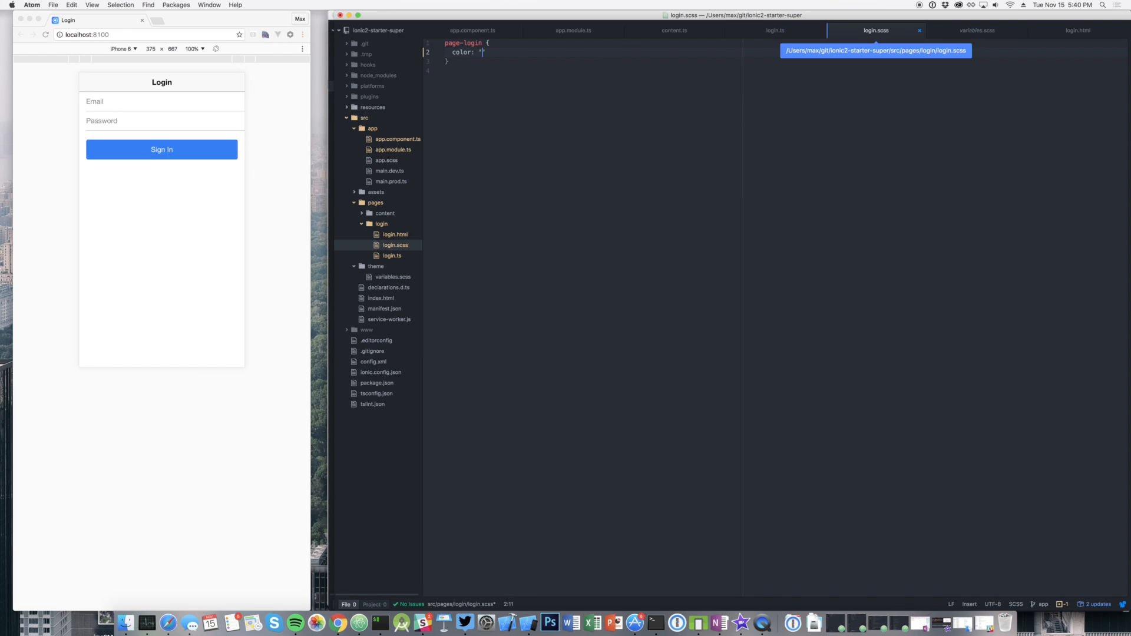
pyautogui.write('#ff;')
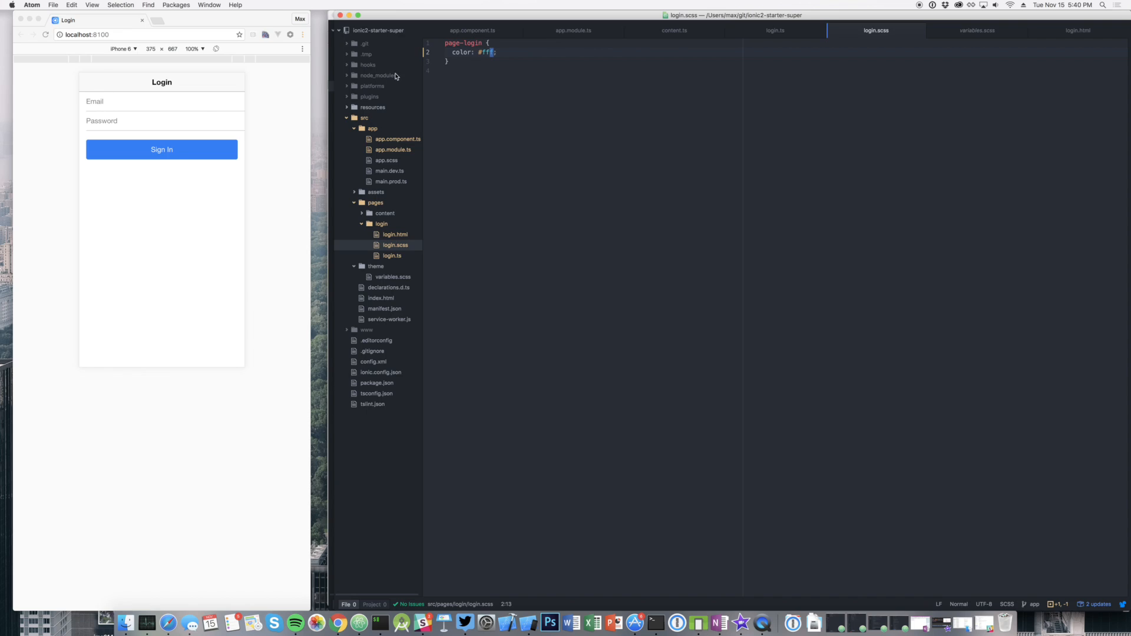
pyautogui.moveTo(532, 81)
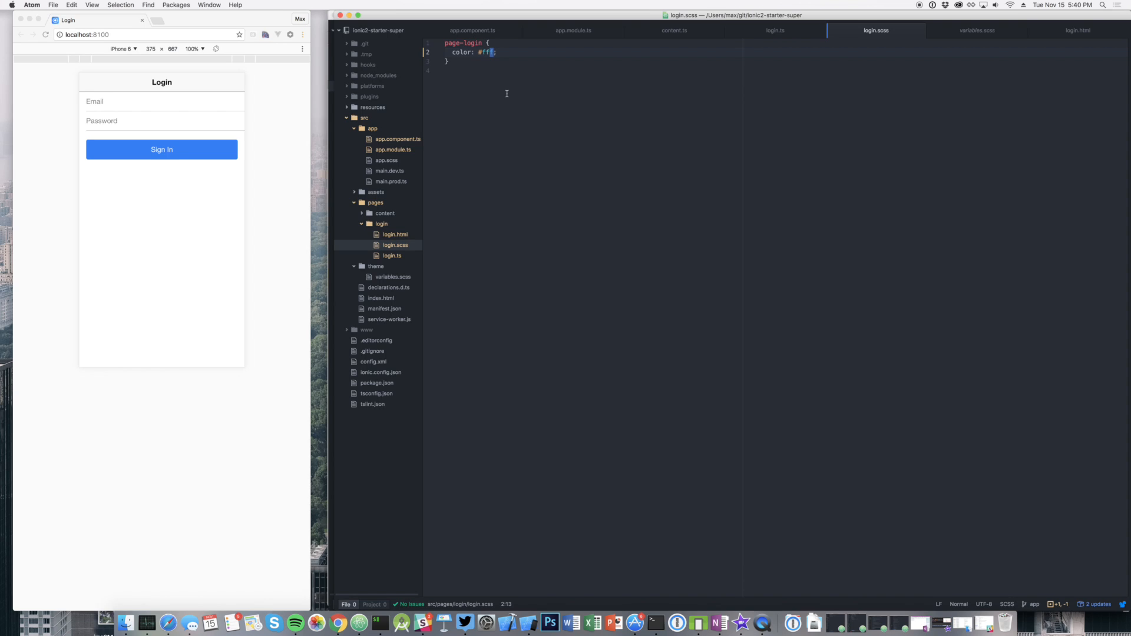
pyautogui.moveTo(667, 82)
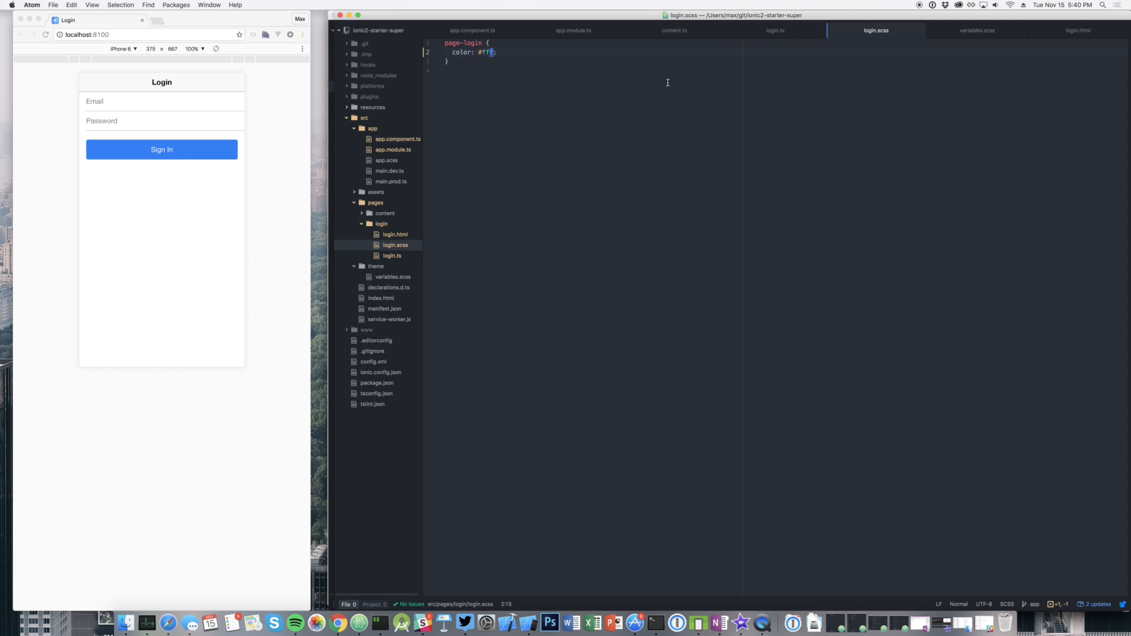
pyautogui.moveTo(431, 100)
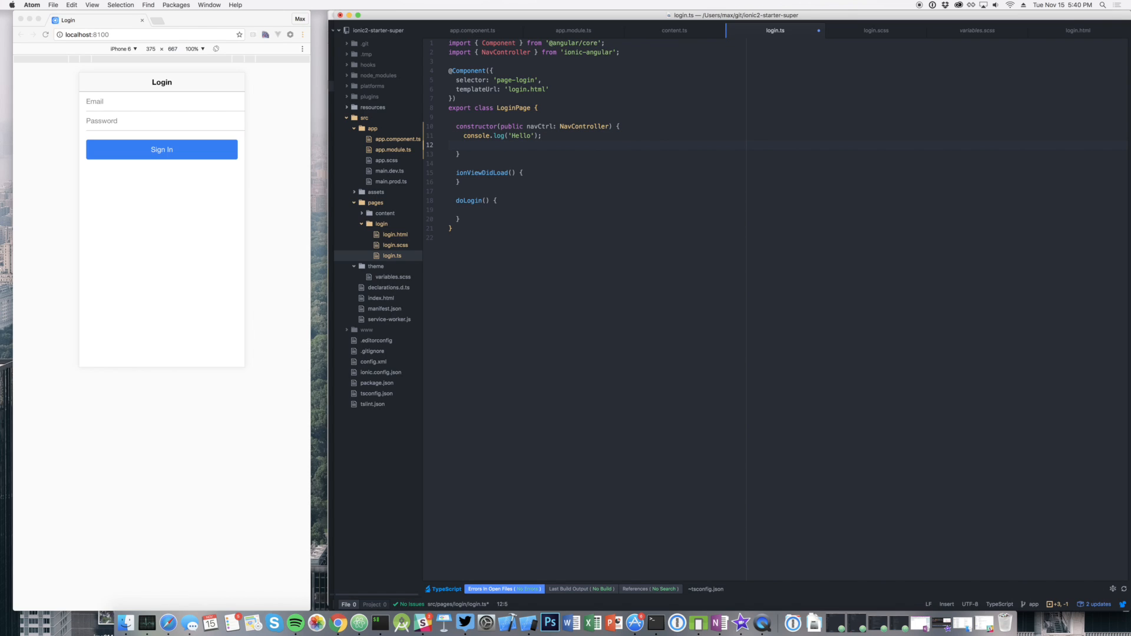
# Add a window.blah; line in the constructor, triggering a TypeScript error
pyautogui.write('window.blah')
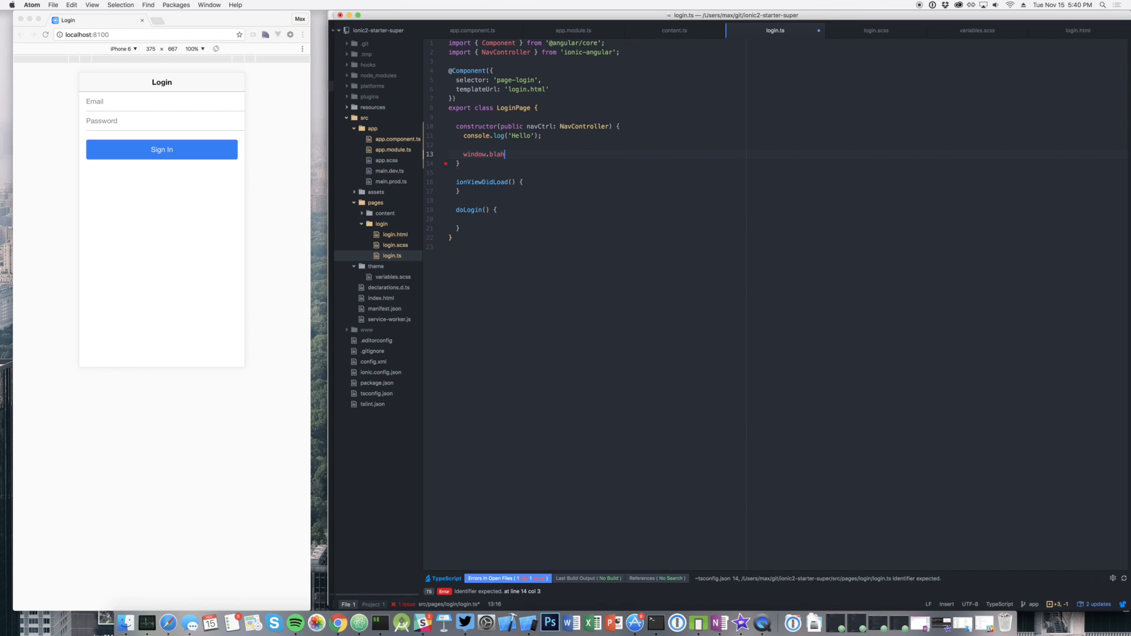
pyautogui.write(';')
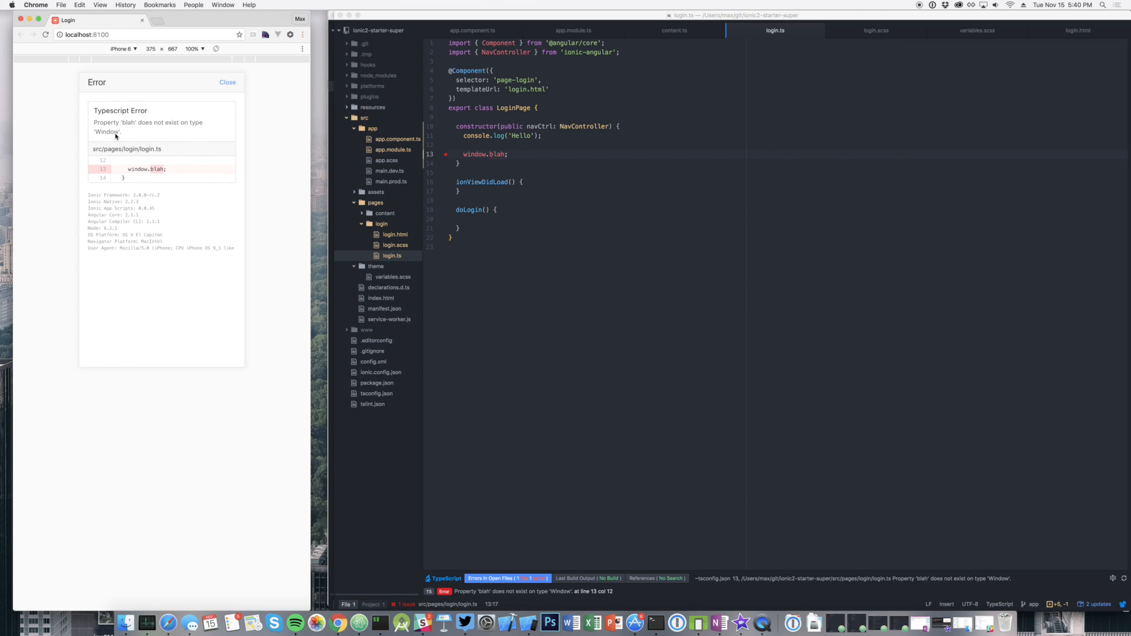
pyautogui.moveTo(173, 173)
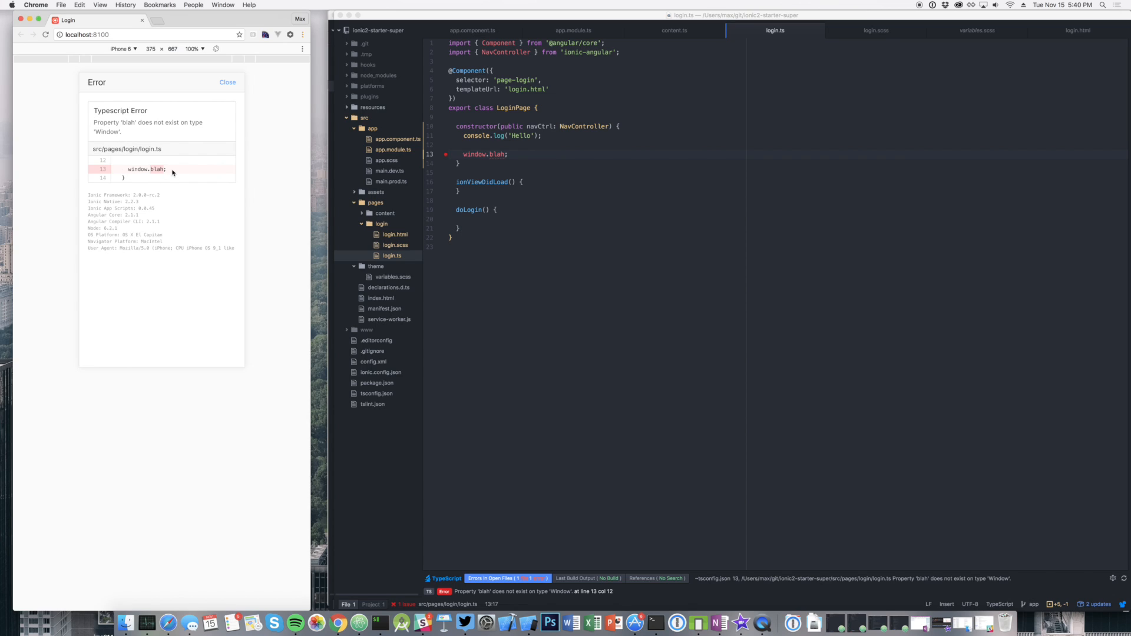
pyautogui.moveTo(97, 152)
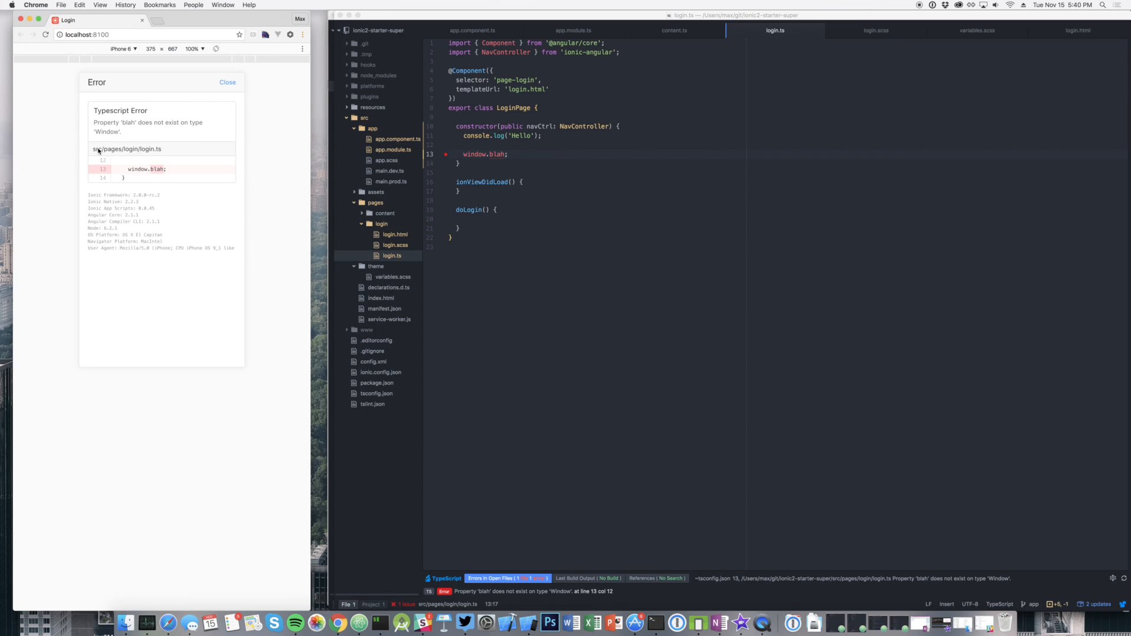
pyautogui.moveTo(225, 252)
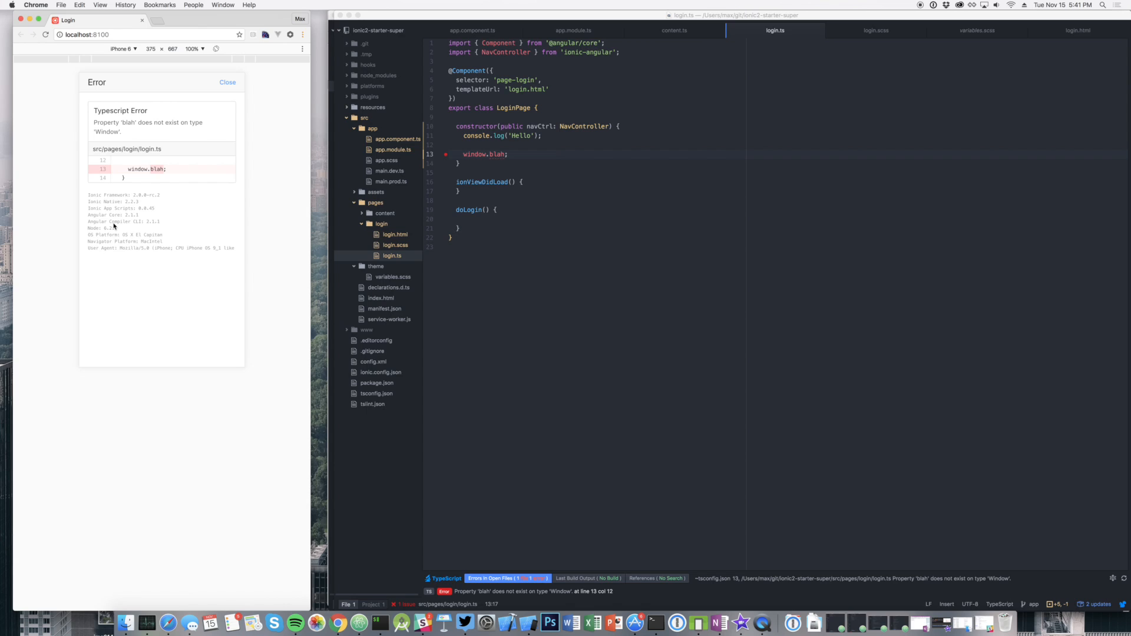
pyautogui.moveTo(384, 622)
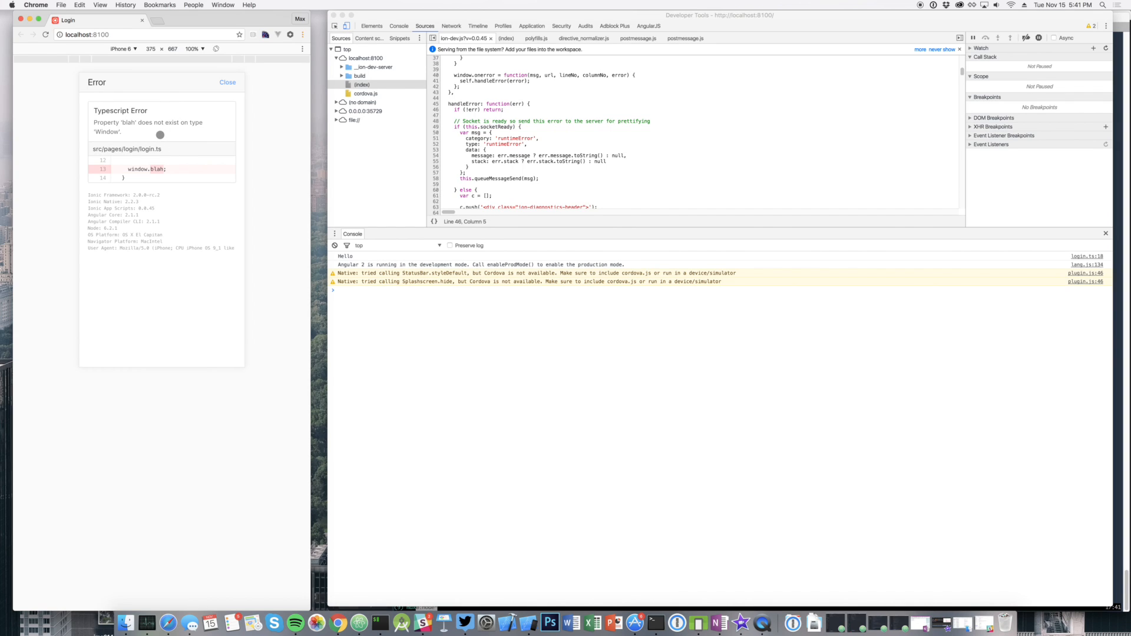
# Close DevTools so the error-free login page shows, returning to login.scss
pyautogui.rightClick(227, 83)
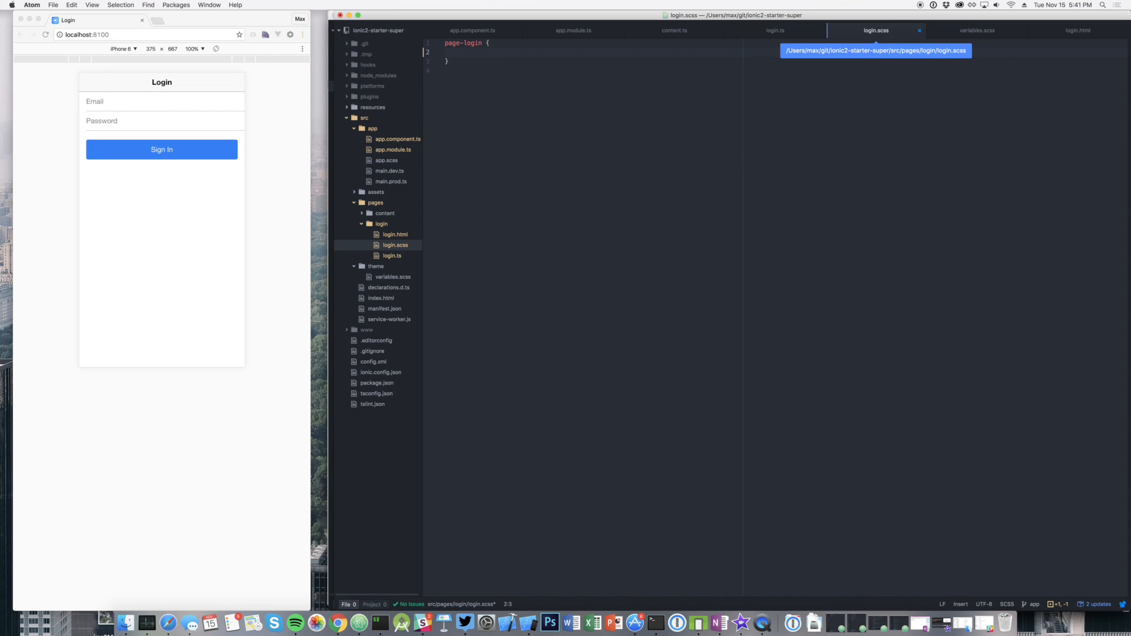
pyautogui.write('aosdifjasoidjfasd;')
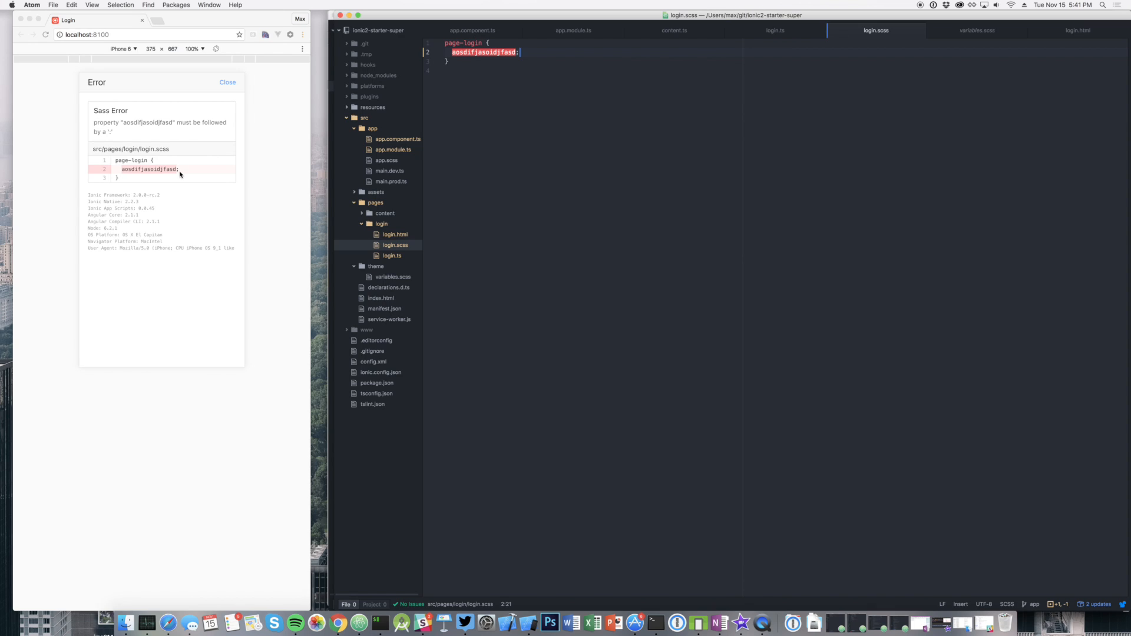
pyautogui.moveTo(197, 172)
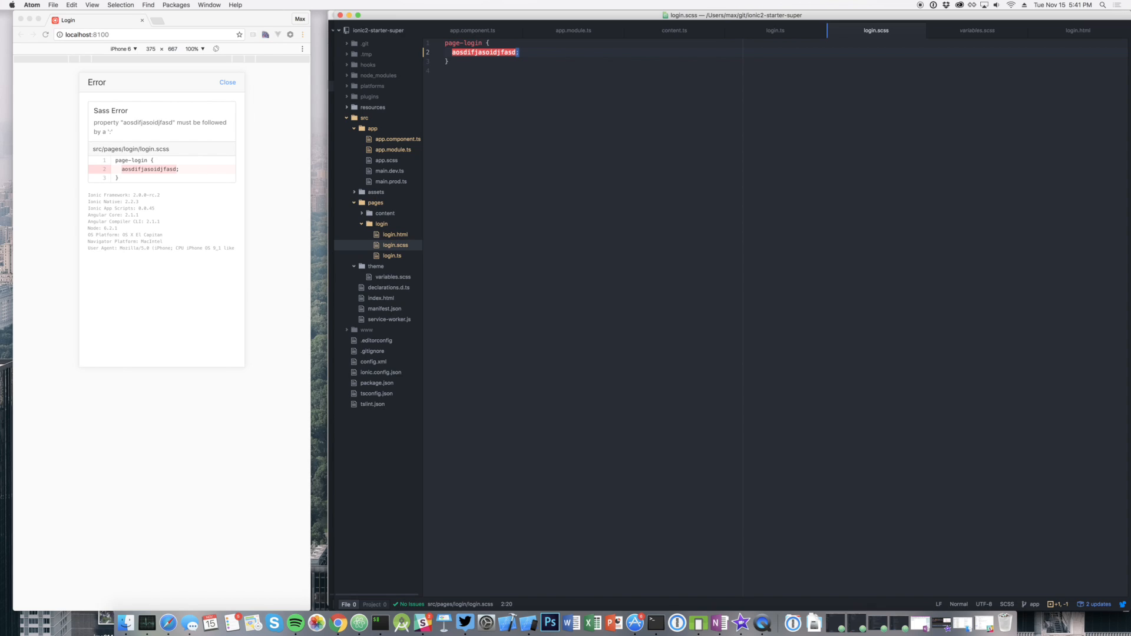
pyautogui.press('delete')
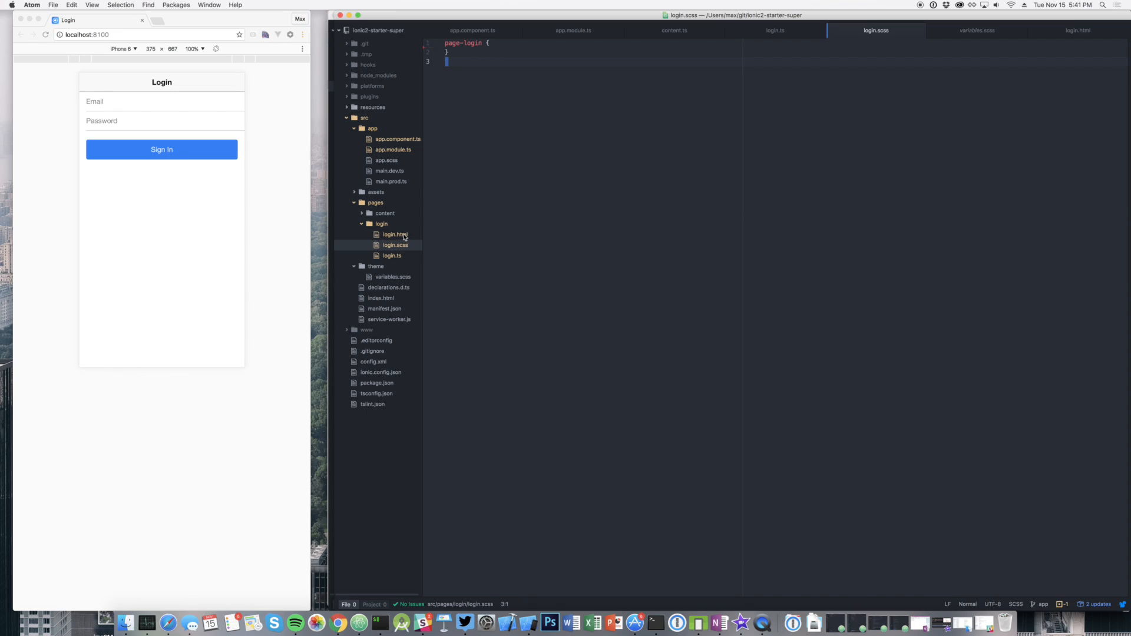
# Restore the closing </div> after the Sign In button in login.html, then return to login.ts
pyautogui.click(395, 233)
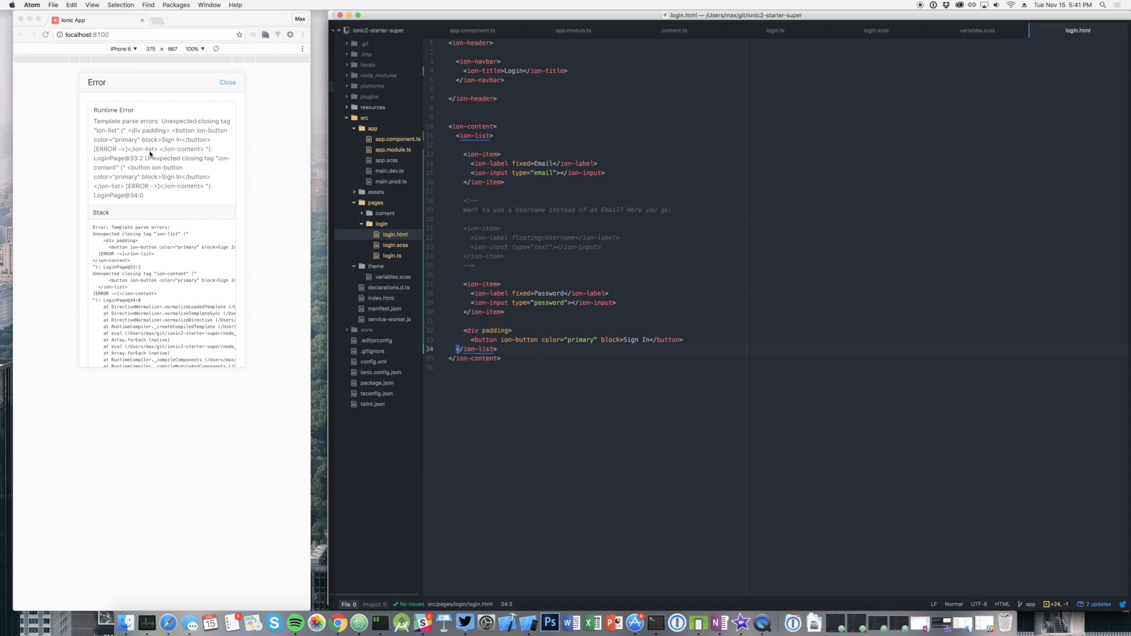
pyautogui.moveTo(421, 238)
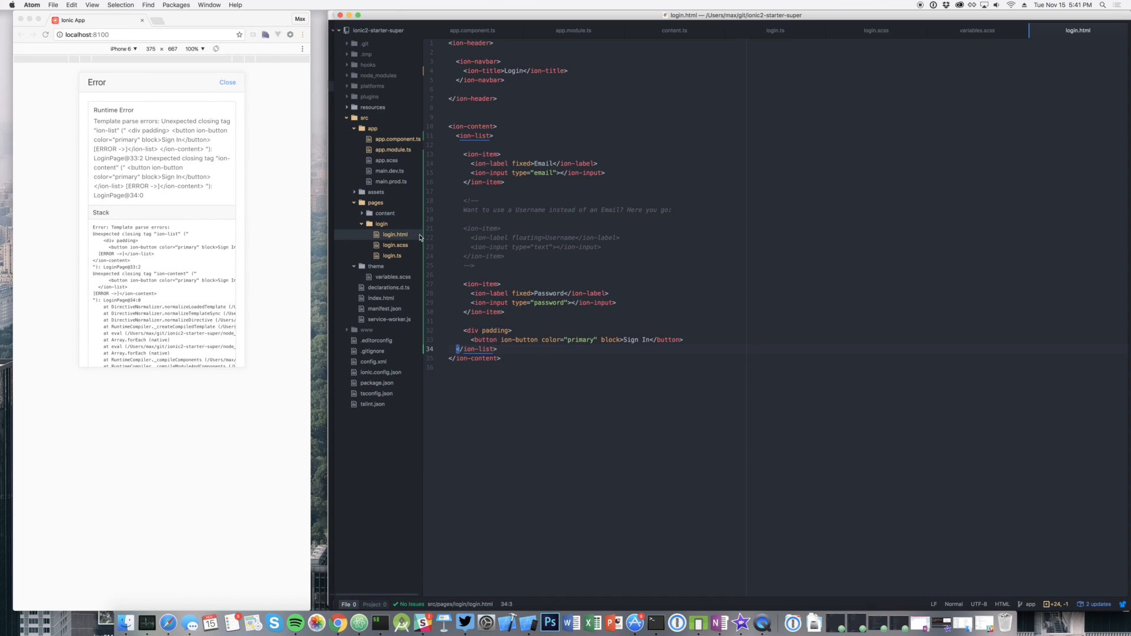
pyautogui.moveTo(682, 326)
pyautogui.write('</div>')
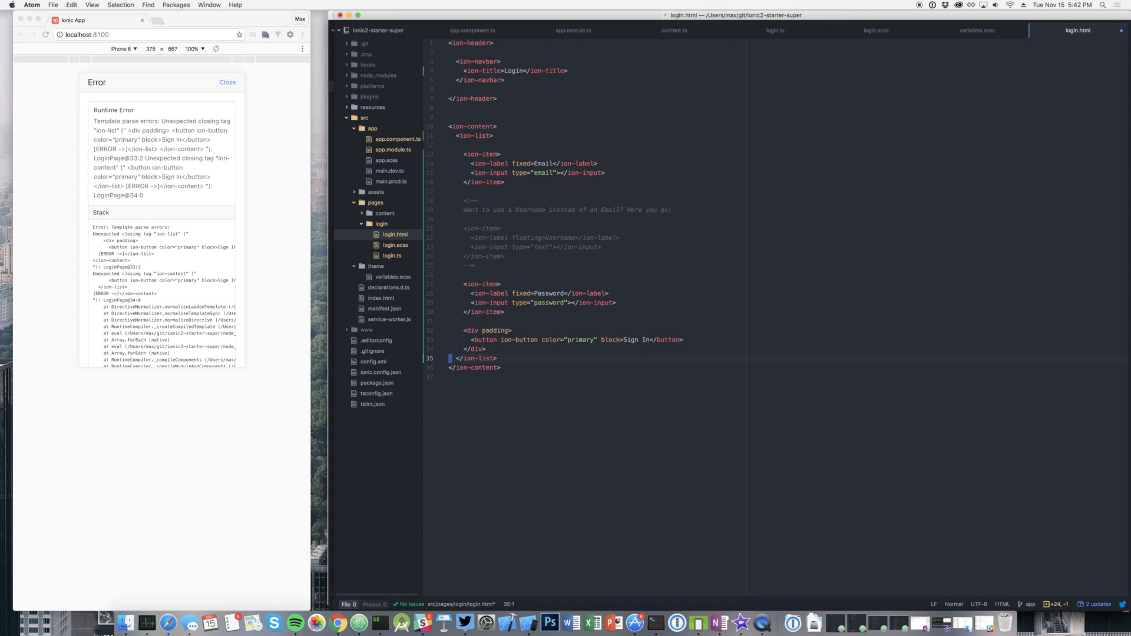
pyautogui.click(228, 82)
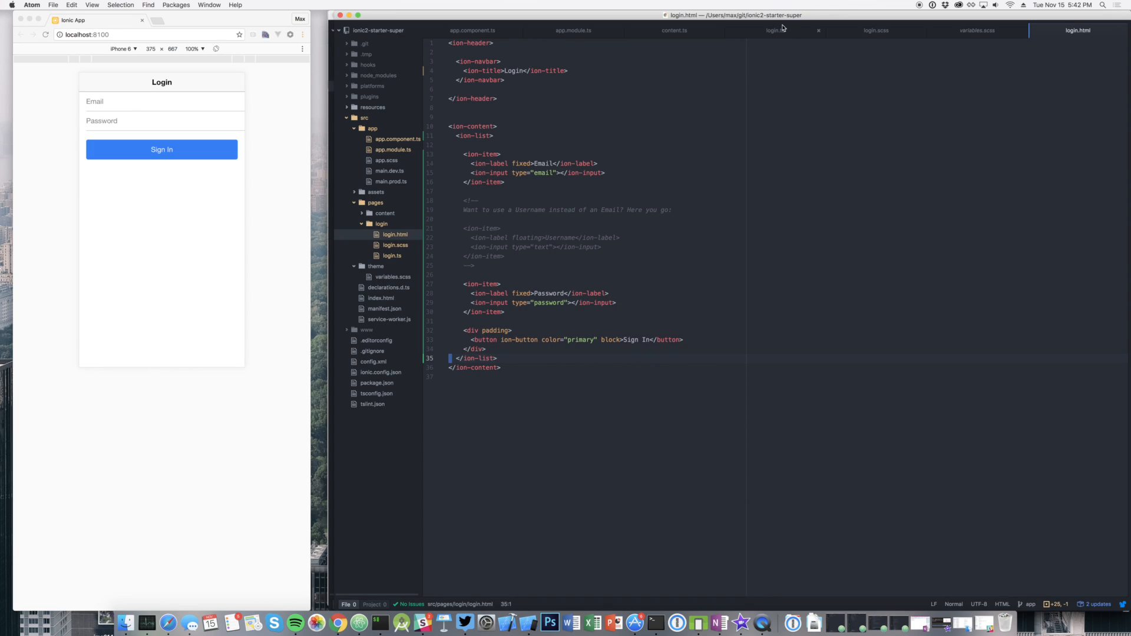
pyautogui.moveTo(774, 30)
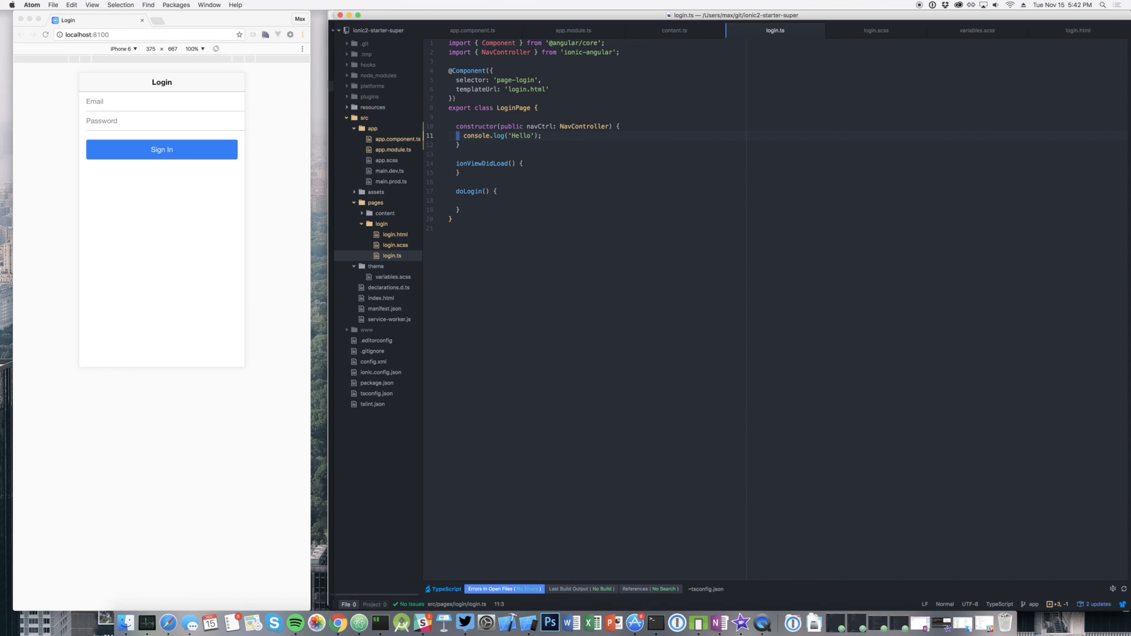
# Add (window as any).blah(); after the console.log line in the constructor
pyautogui.write('(window')
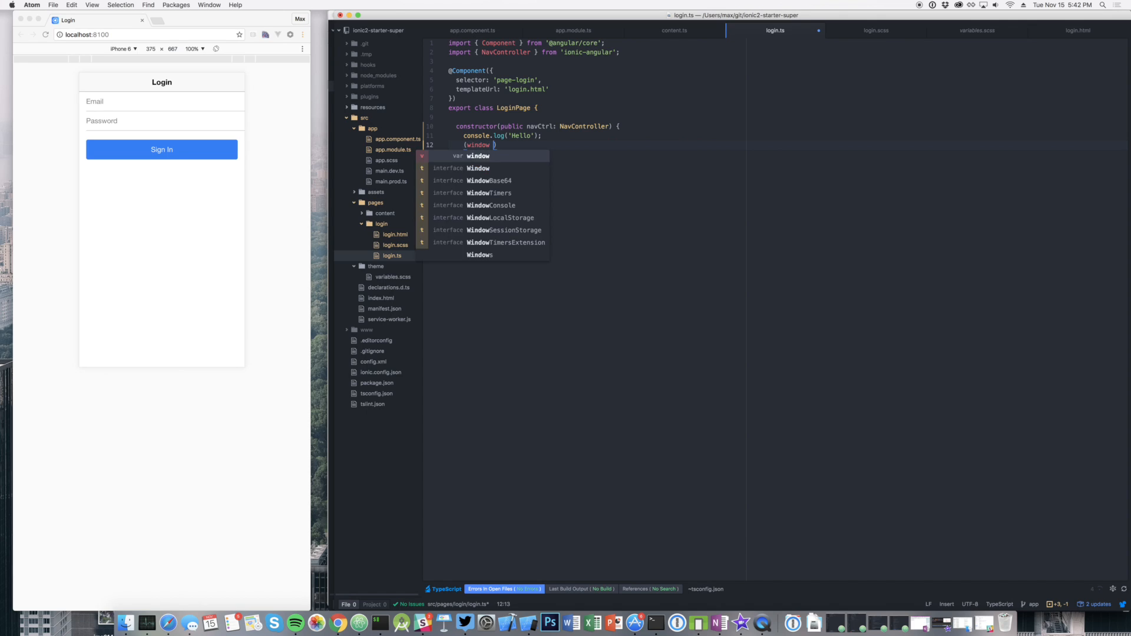
pyautogui.write('as any)')
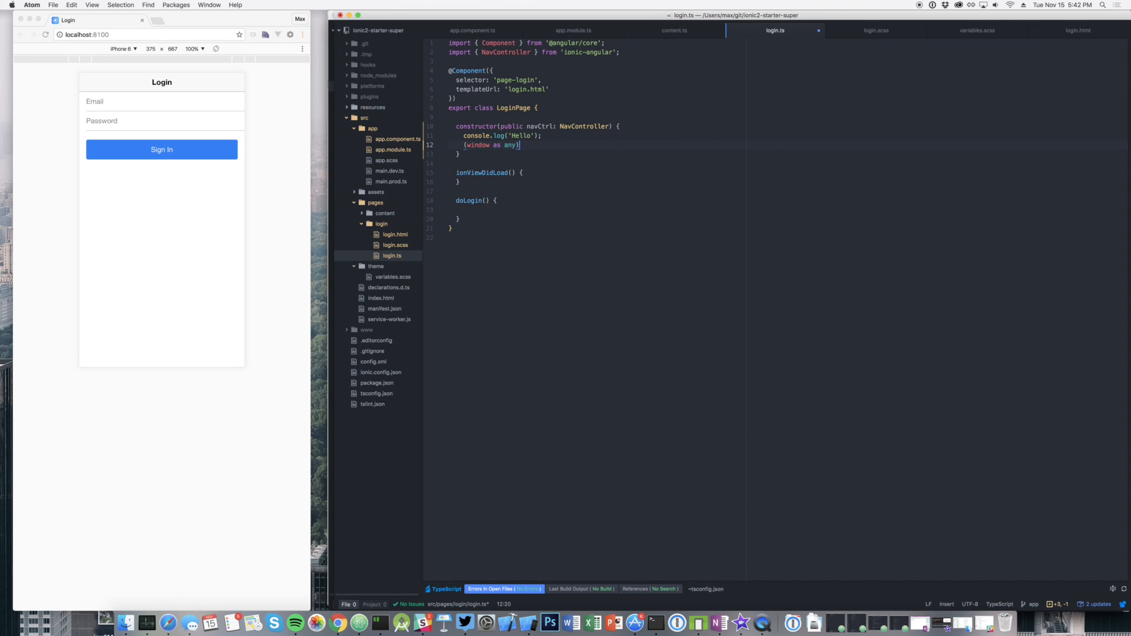
pyautogui.write('.blah();')
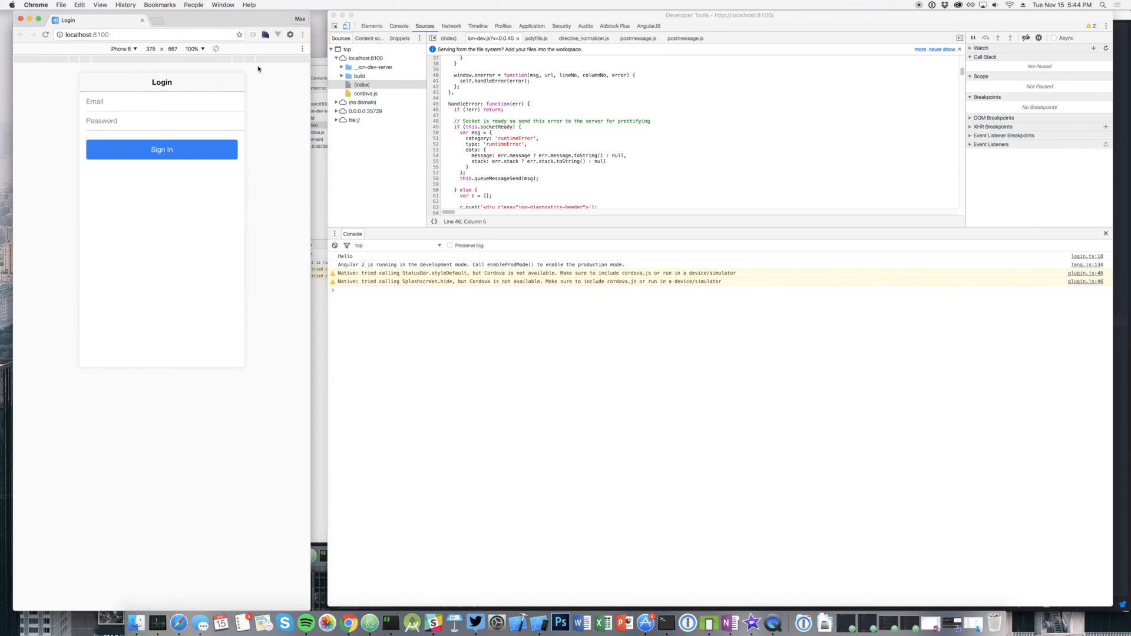
pyautogui.moveTo(252, 120)
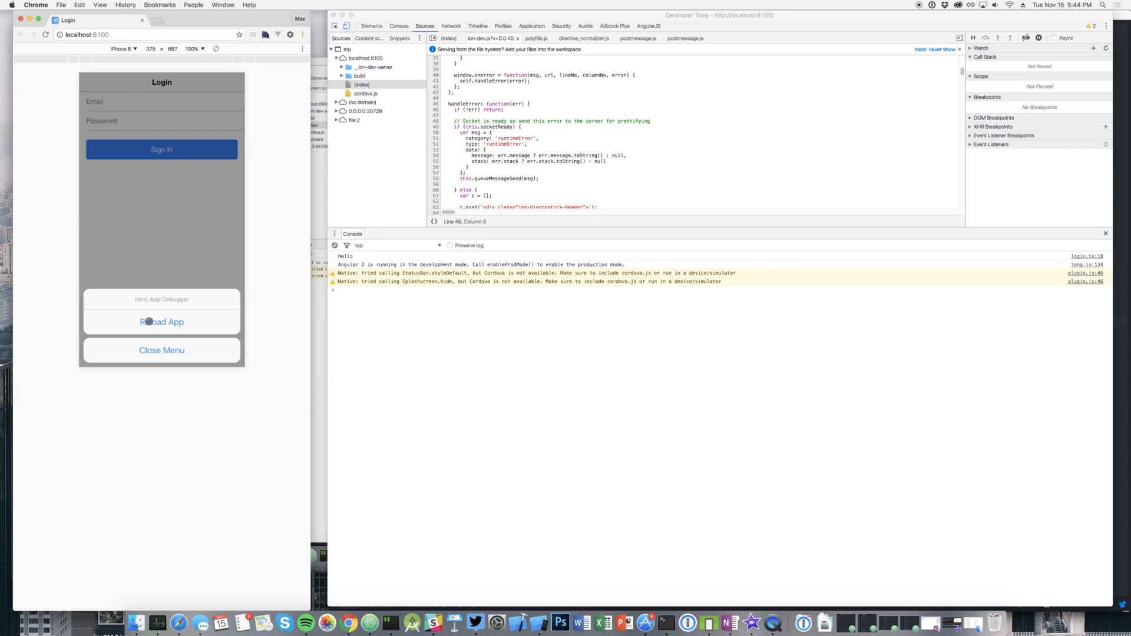
# Reload the app from the Ionic App Debugger menu, clearing the console
pyautogui.click(161, 322)
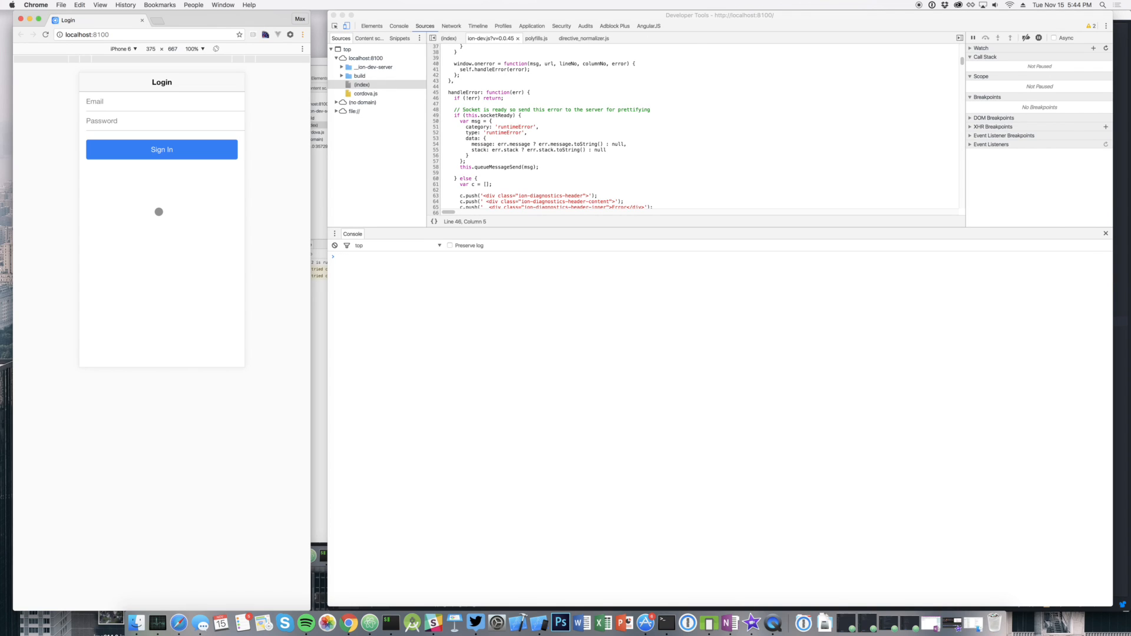